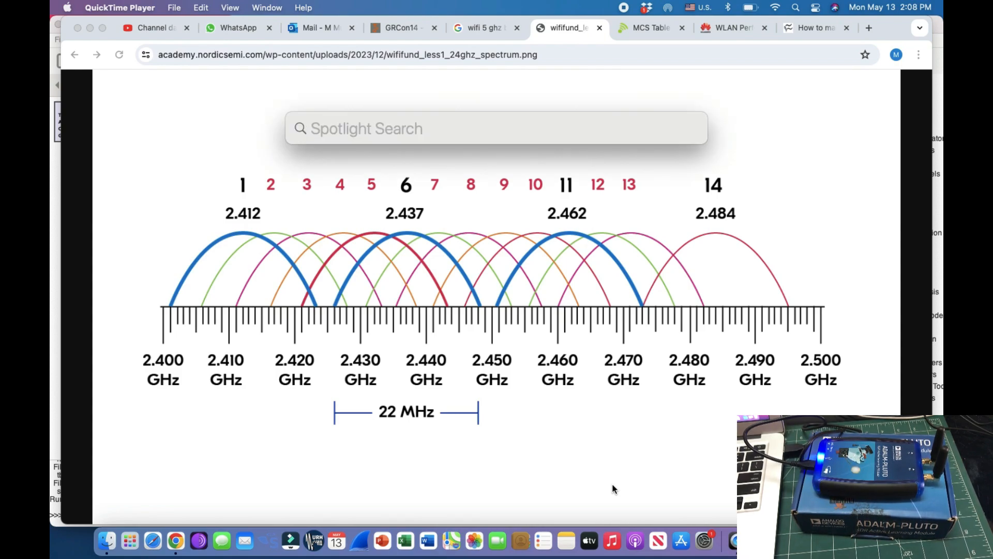
- Launch gqrx and confirm the PlutoSDR input device settings unchanged
type("gqrx")
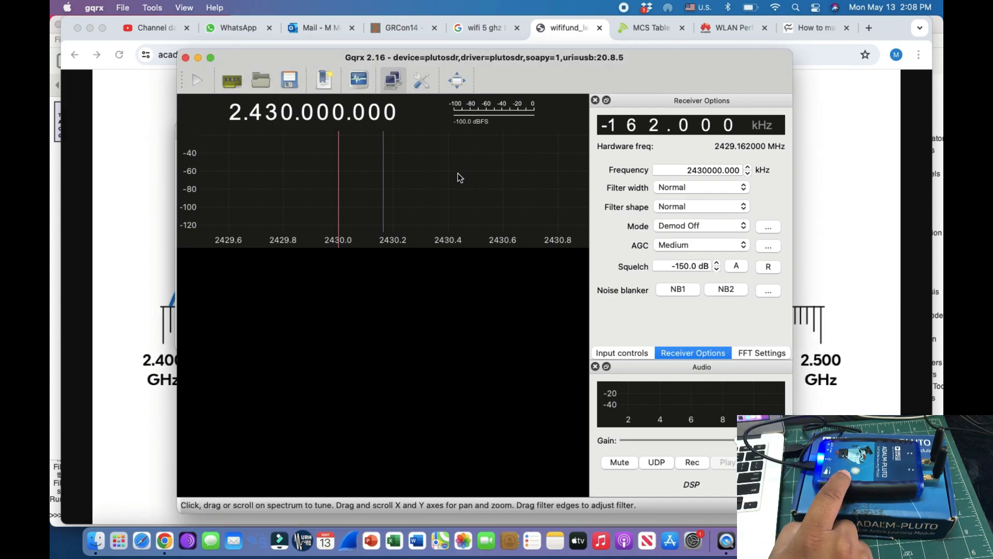
left_click(232, 81)
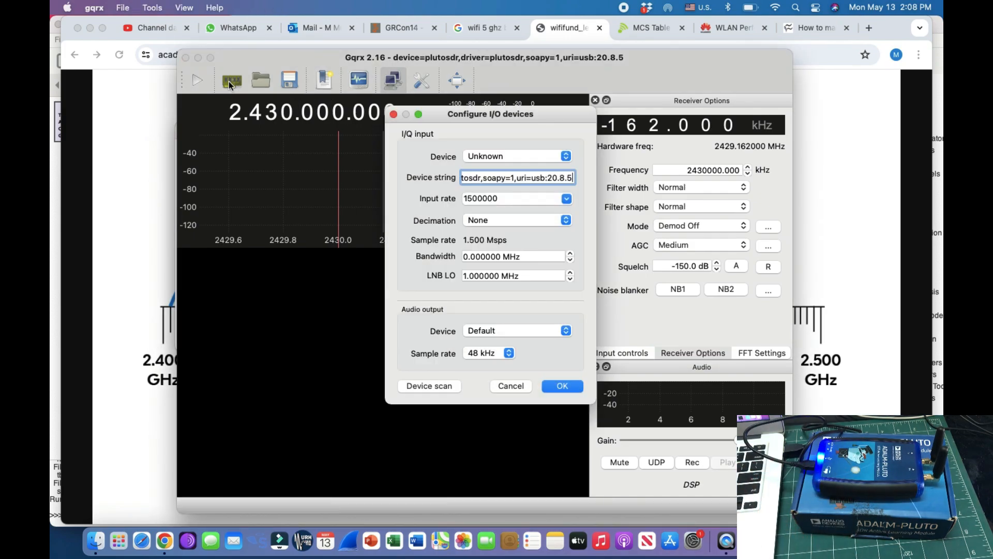
left_click(517, 155)
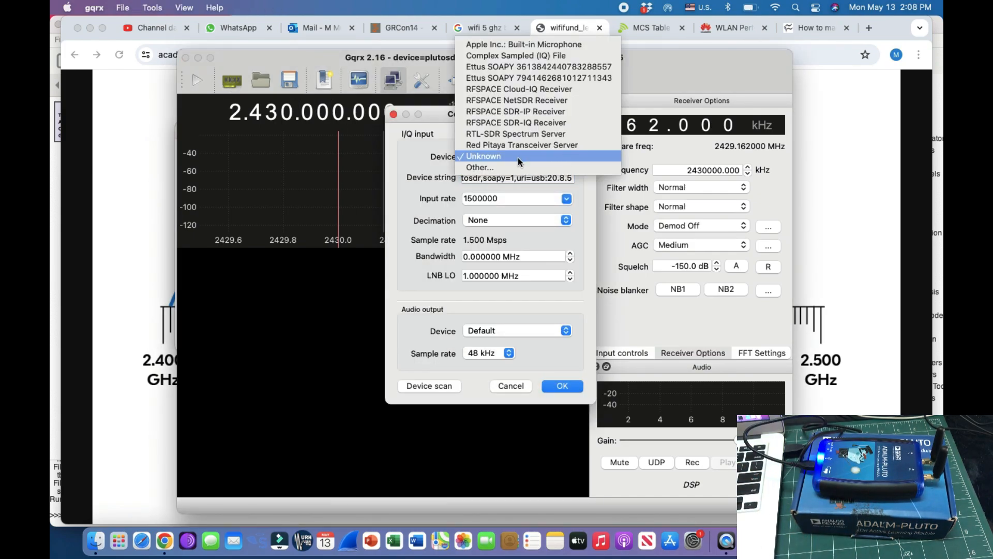
mouse_move(479, 167)
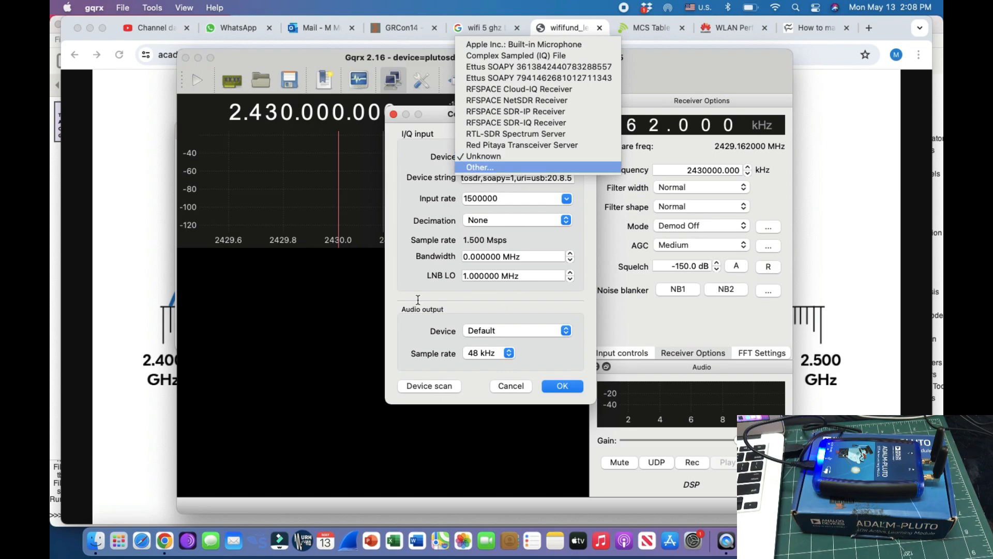
left_click(484, 155)
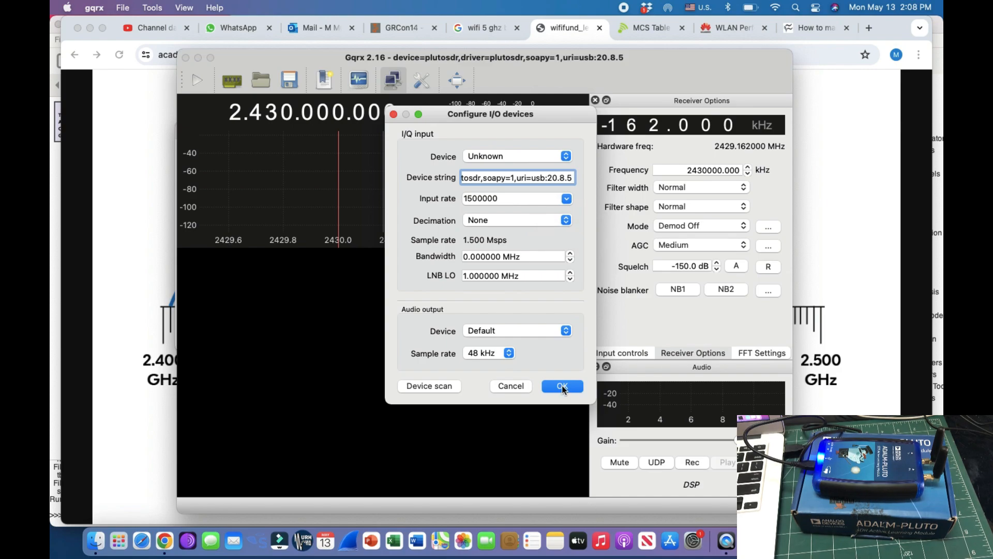
left_click(561, 386)
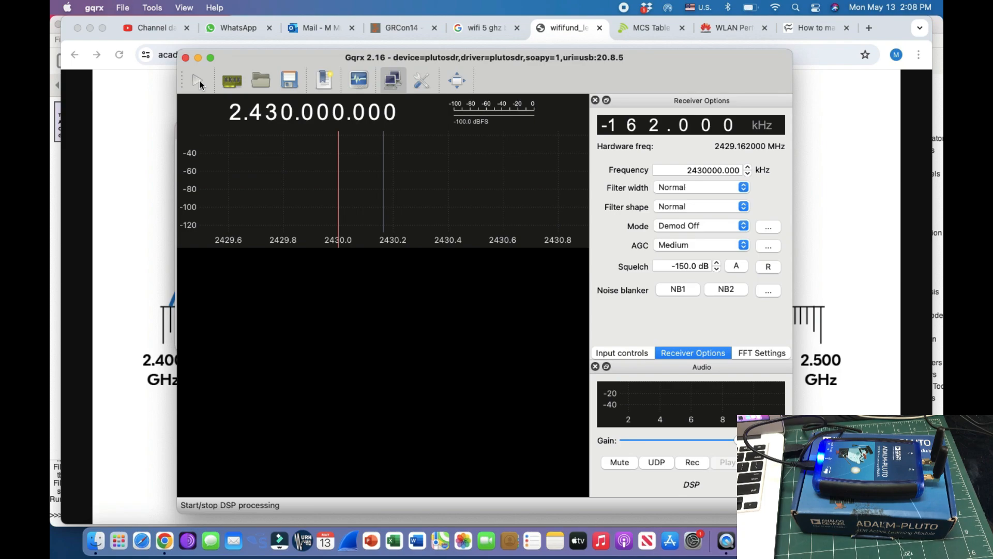
- Start DSP so the live spectrum and waterfall show signals near 930 MHz
left_click(195, 80)
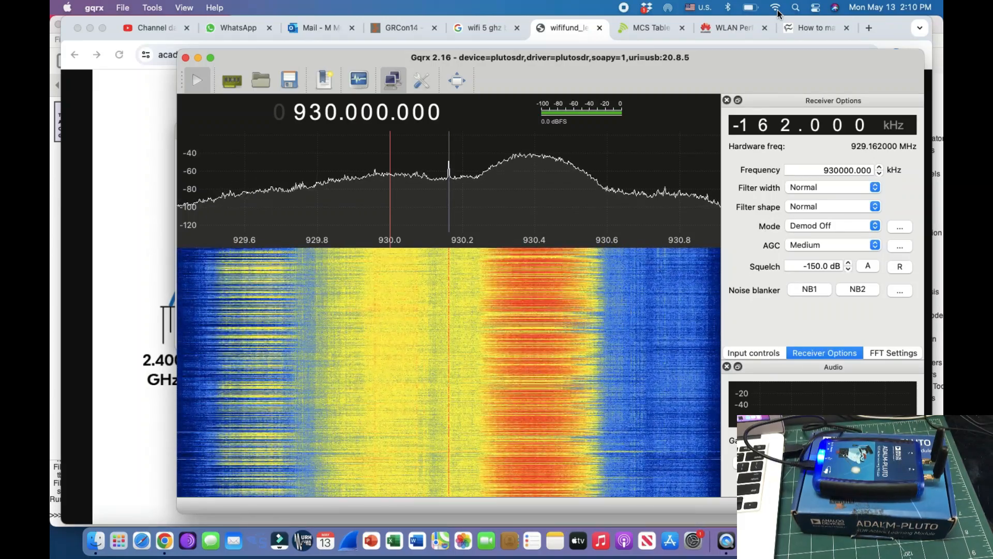
- Show the Wi-Fi link details: channel 11, RSSI -62 dBm, 802.11n
left_click(773, 7)
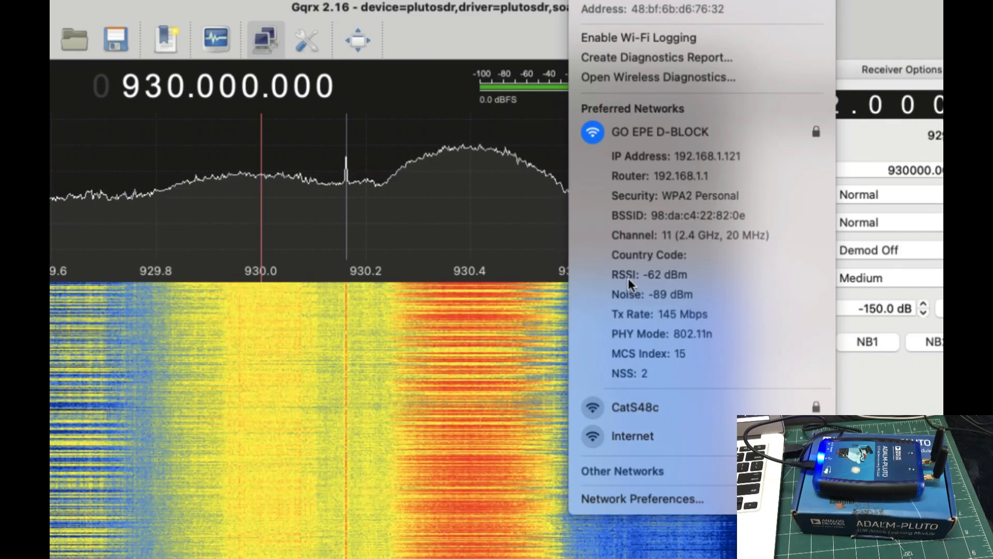
mouse_move(665, 310)
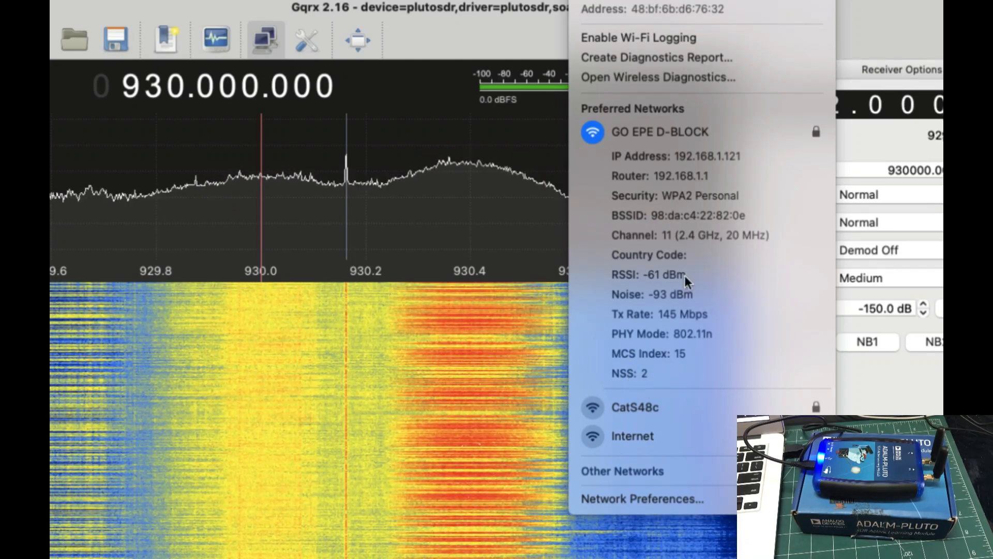
mouse_move(293, 166)
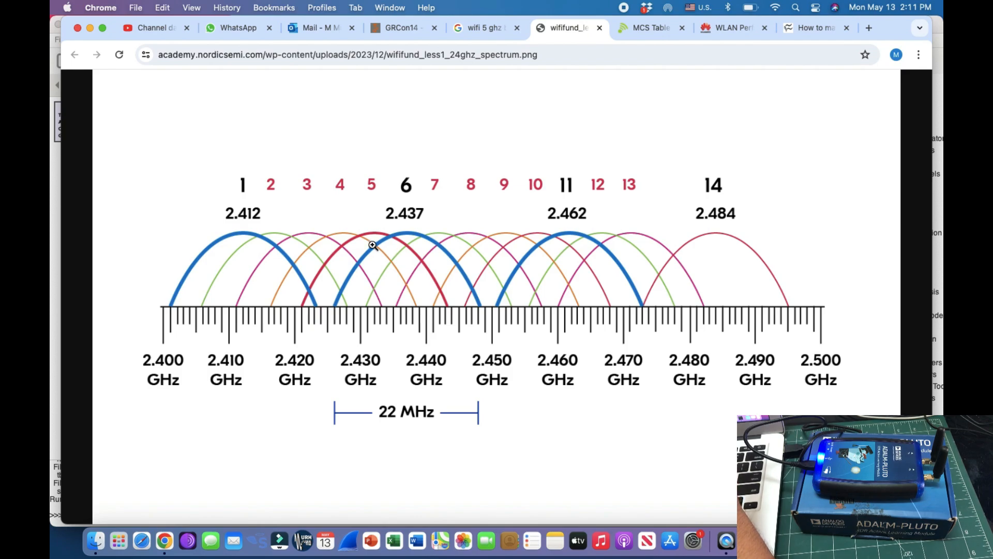
mouse_move(332, 411)
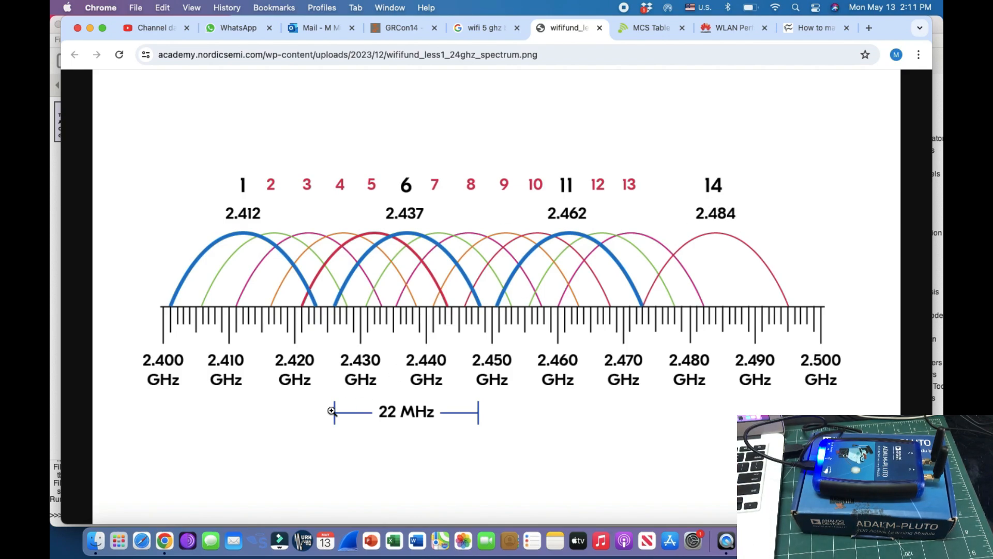
mouse_move(424, 422)
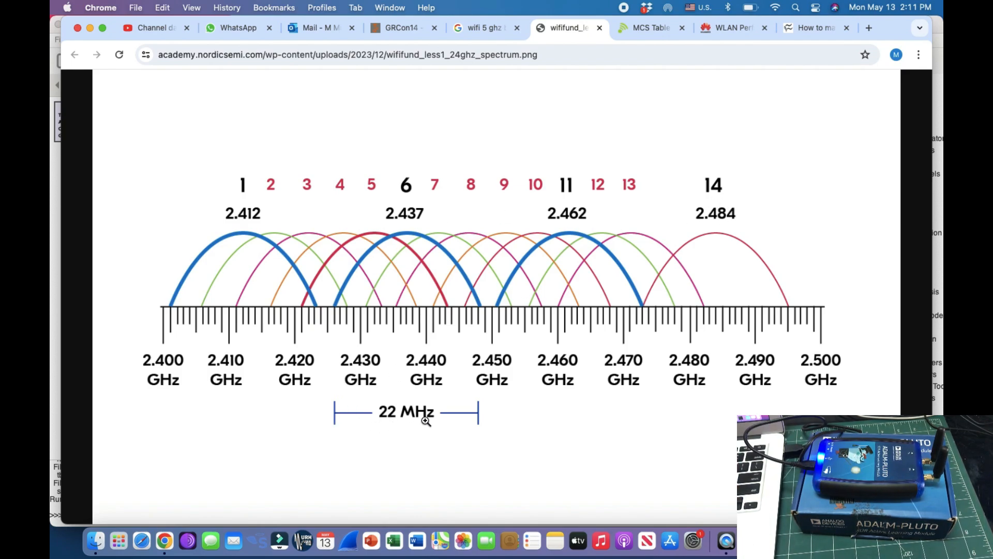
mouse_move(396, 415)
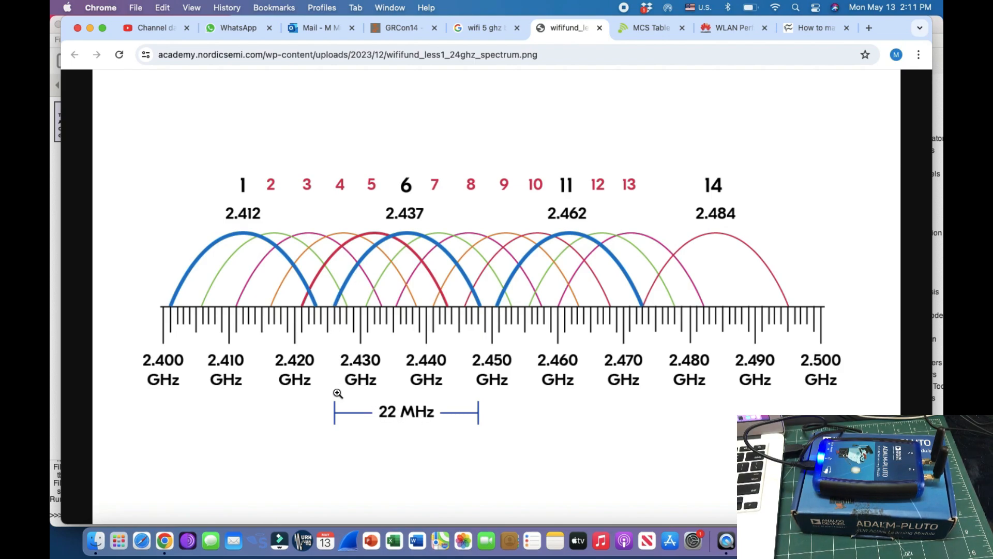
mouse_move(248, 263)
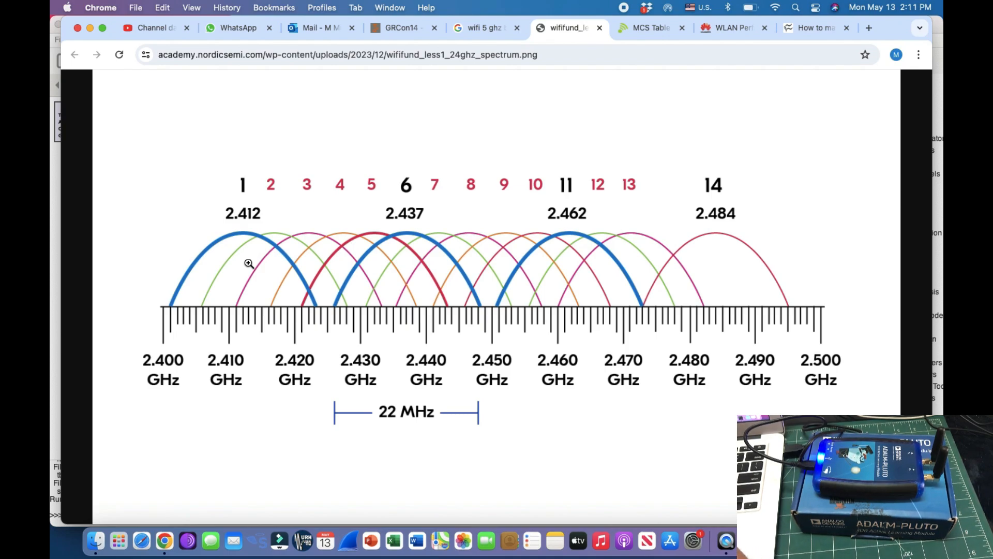
mouse_move(416, 218)
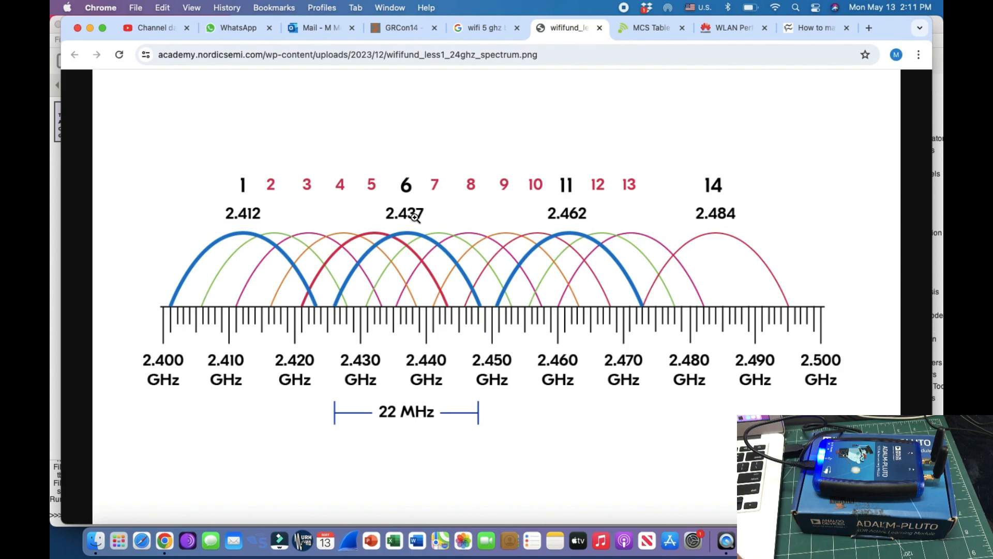
mouse_move(557, 276)
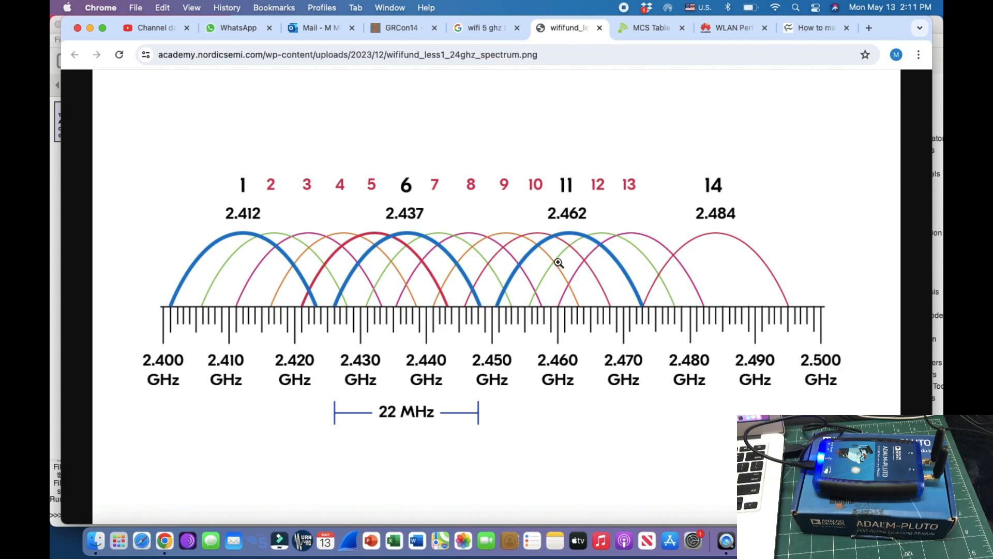
mouse_move(559, 266)
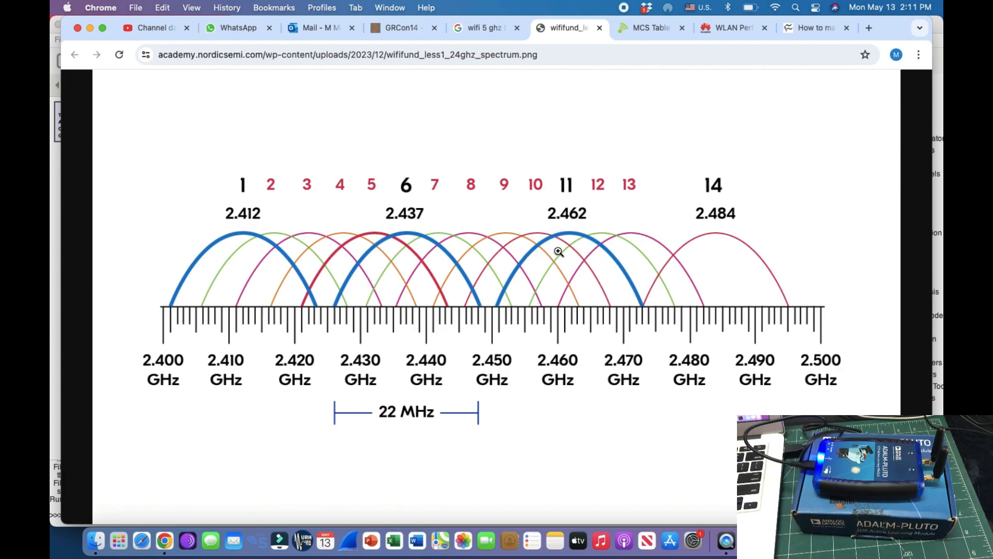
mouse_move(576, 274)
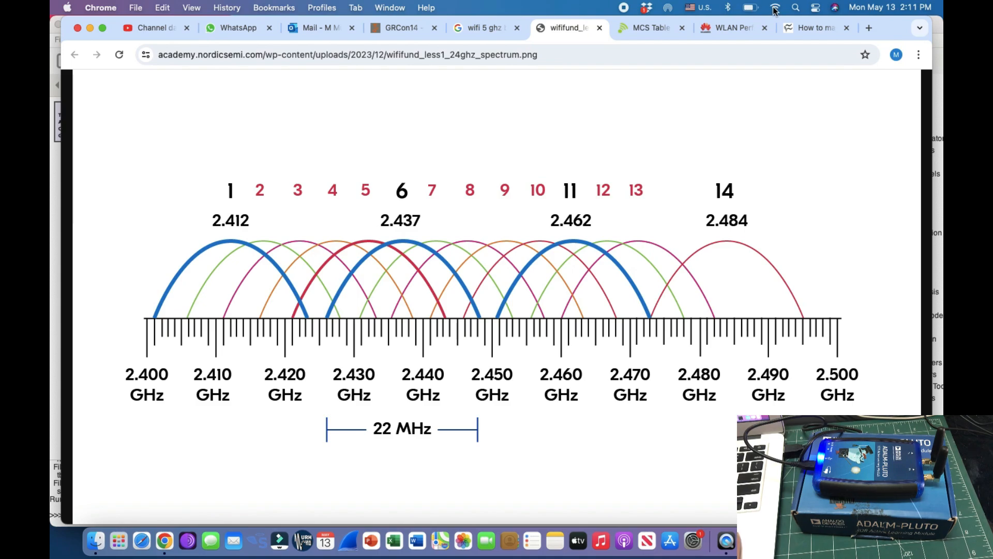
- Reopen the Wi-Fi link details, then return to gqrx at 2.400 GHz
left_click(774, 8)
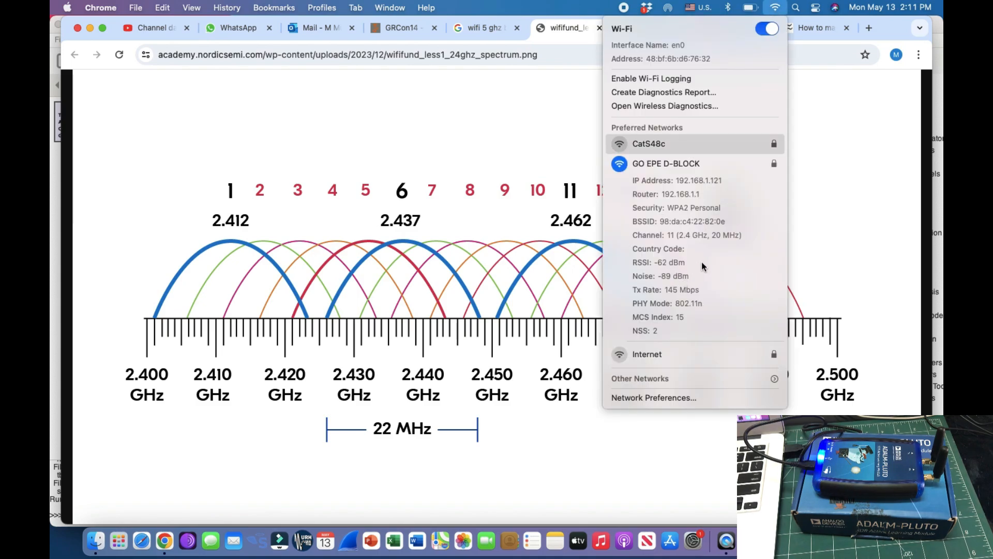
mouse_move(555, 129)
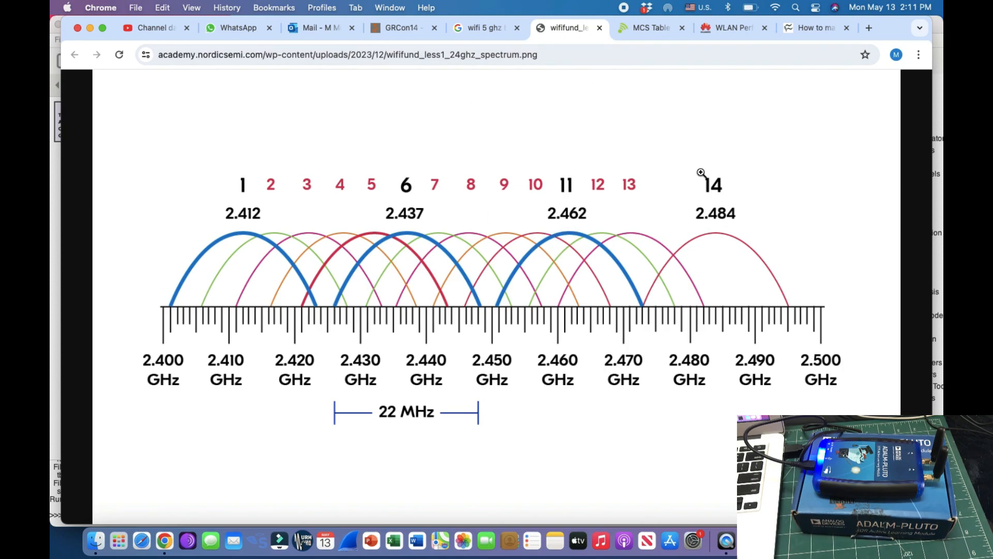
key("Cmd+Tab")
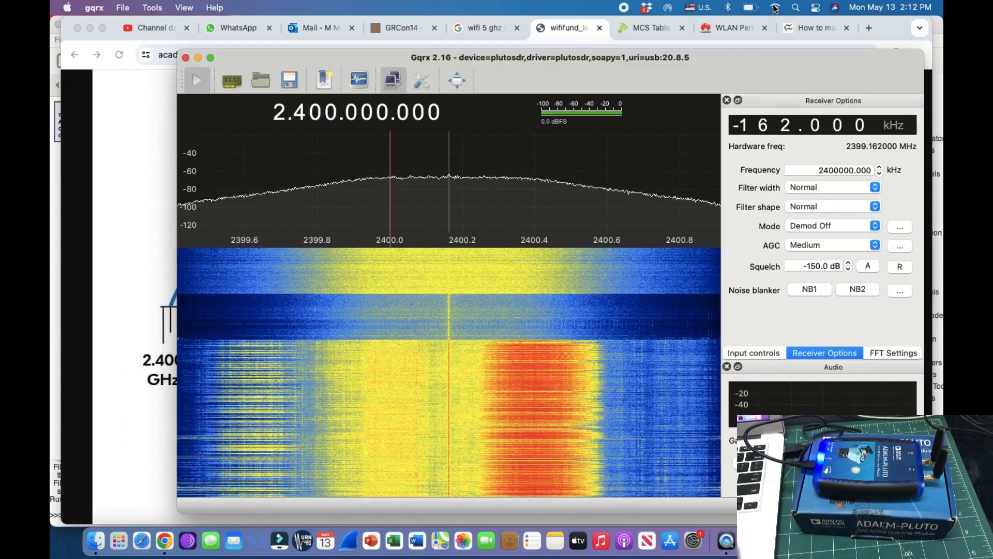
- Tune gqrx to 2.462 GHz for channel 11 and reopen the Wi-Fi details
left_click(773, 7)
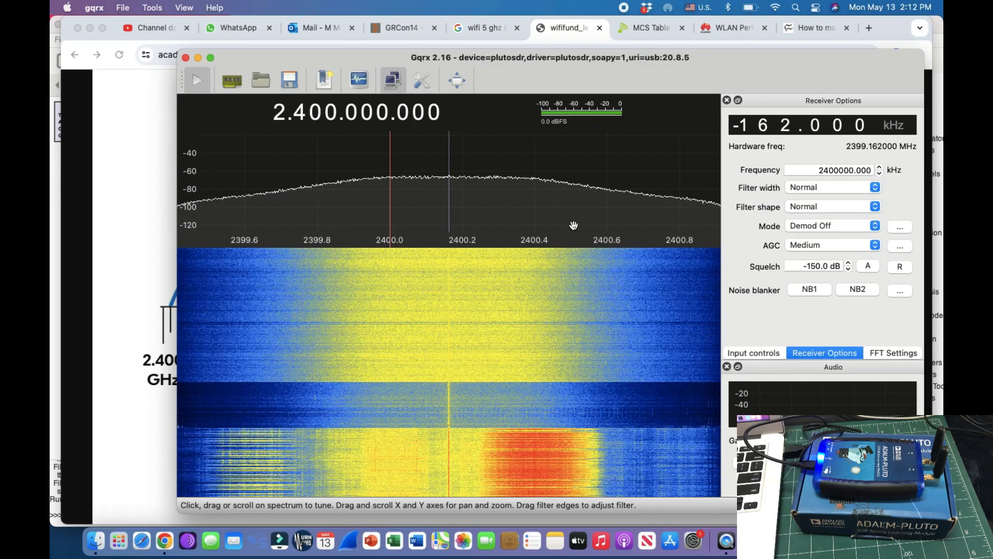
scroll("down", 3)
type("2462000.000")
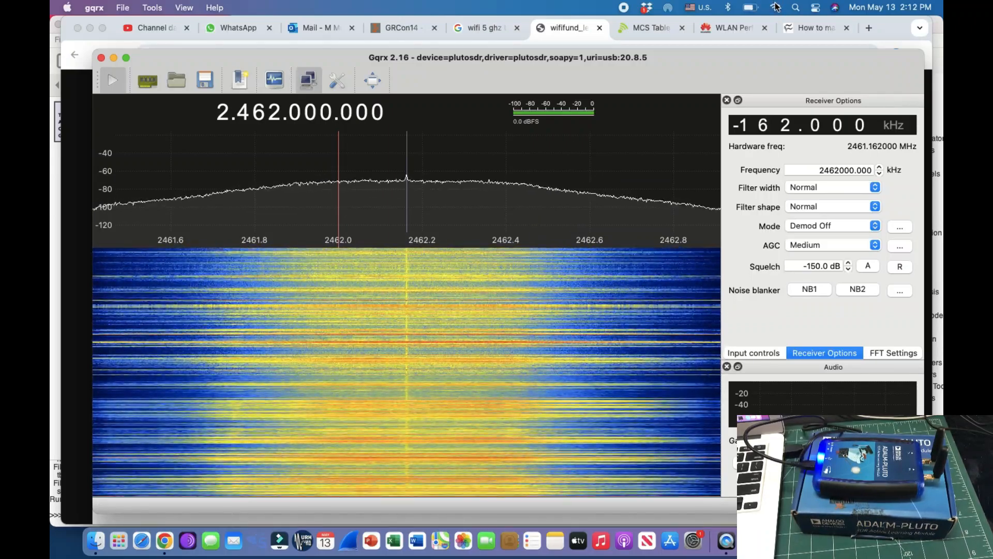
left_click(768, 7)
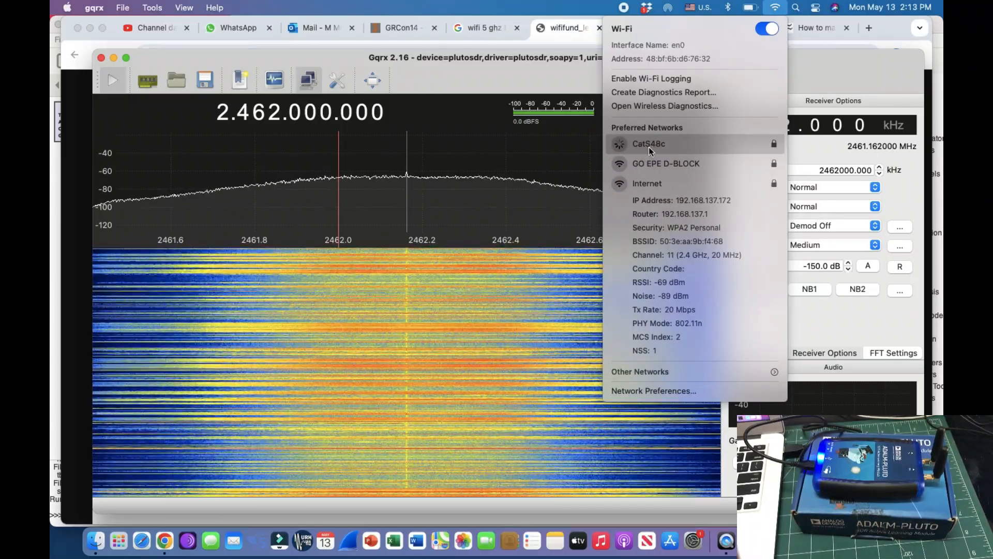
- Close the Wi-Fi details and step down through 2.480 and 2.460 to 2.437 GHz
left_click(650, 143)
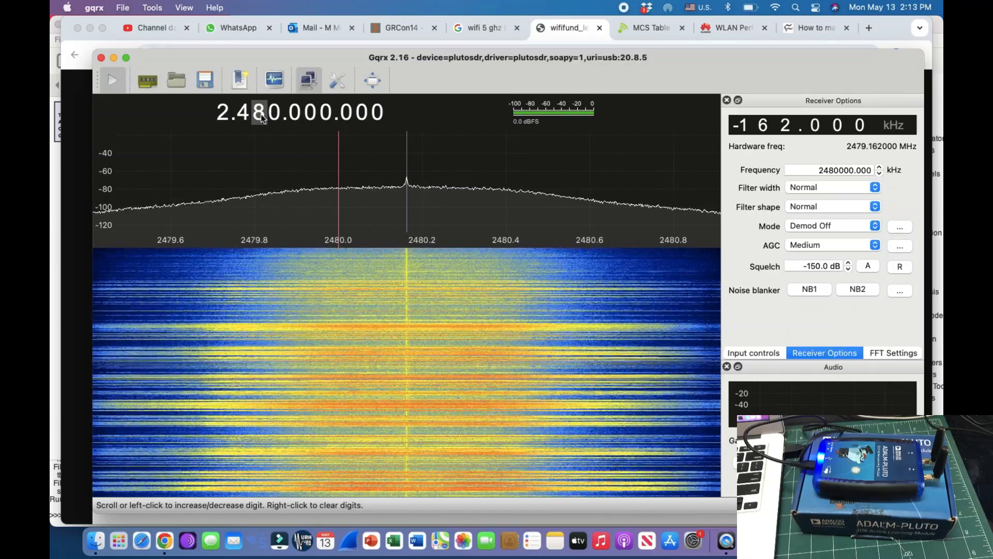
scroll("down", 3)
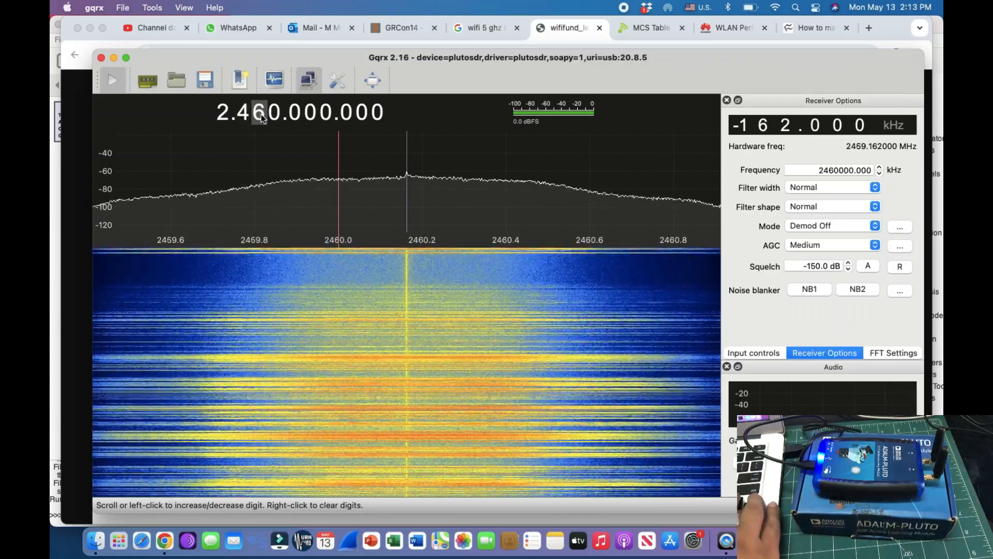
scroll("down", 3)
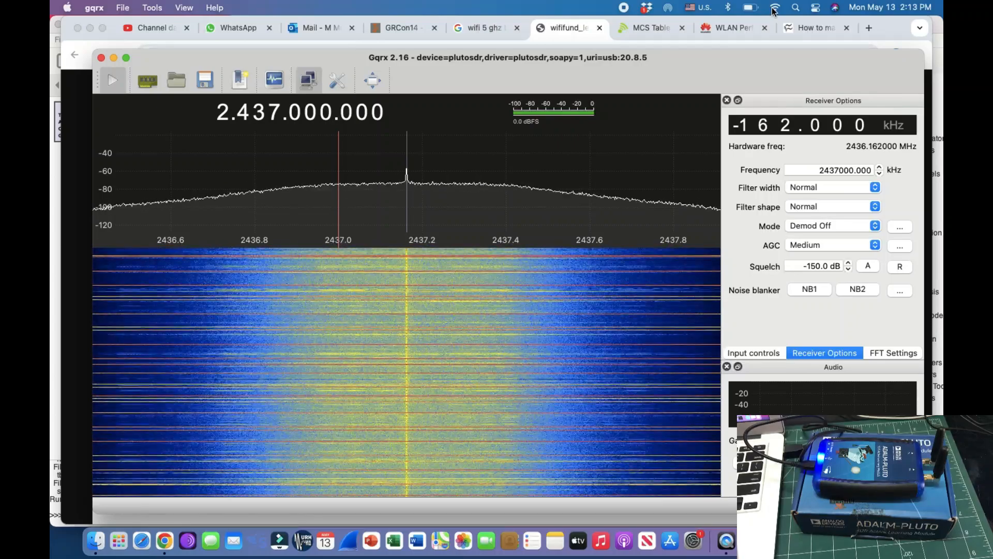
left_click(774, 8)
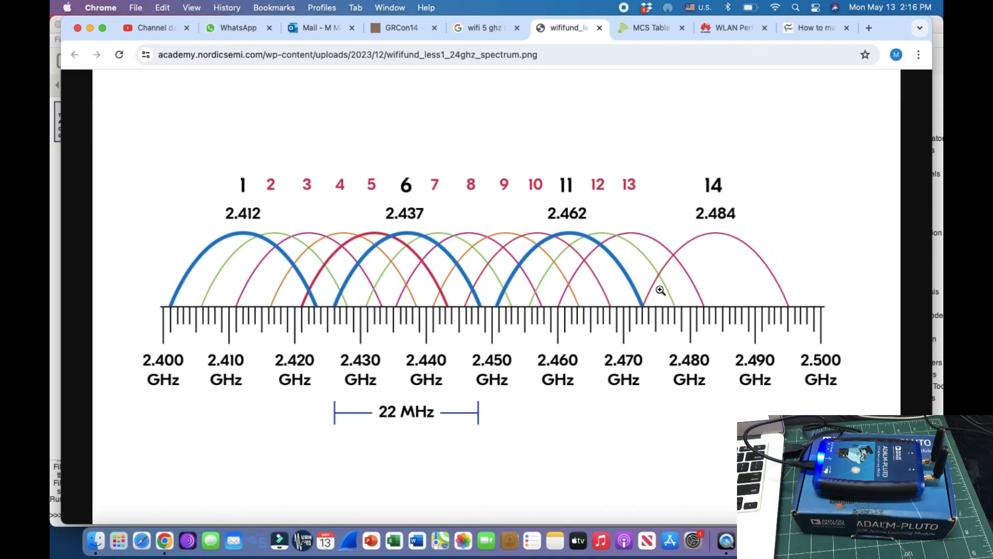
- Review the 802.11n/ac MCS table, then bring gqrx back at 2.437 GHz
left_click(649, 27)
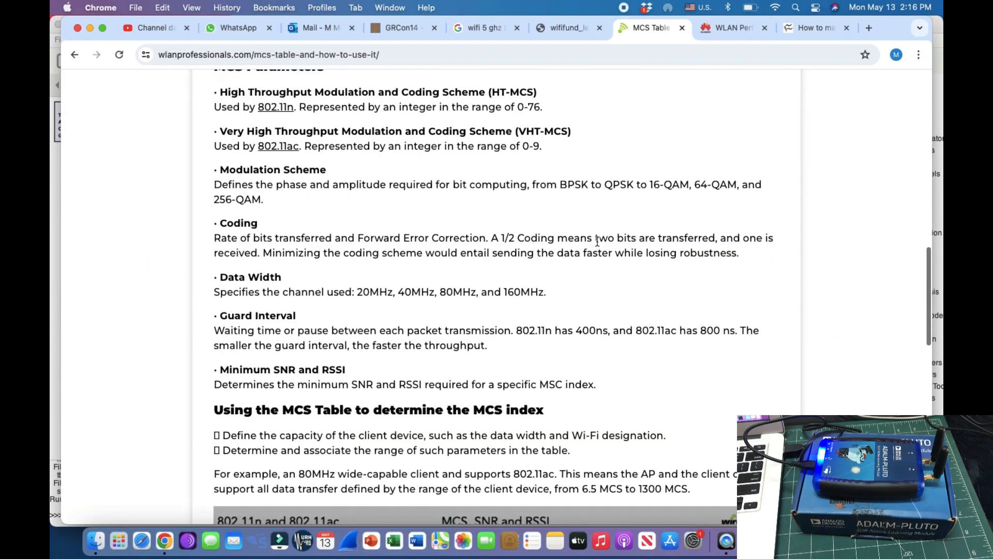
scroll("down", 3)
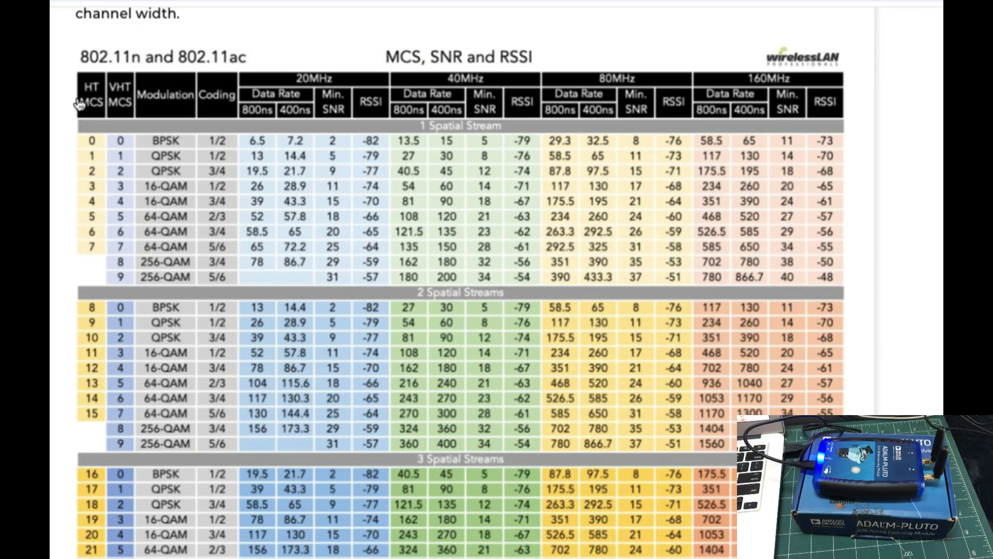
mouse_move(92, 101)
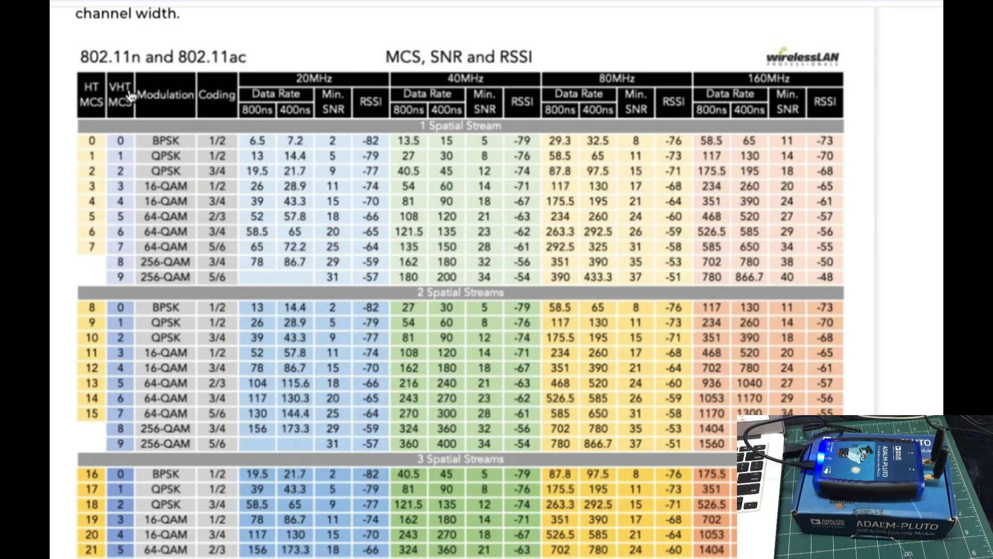
mouse_move(199, 64)
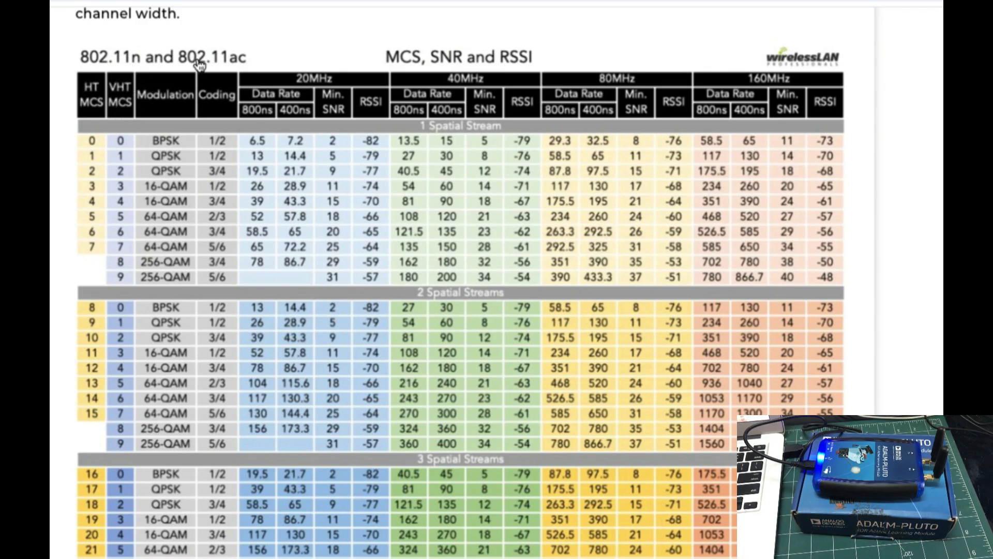
mouse_move(209, 61)
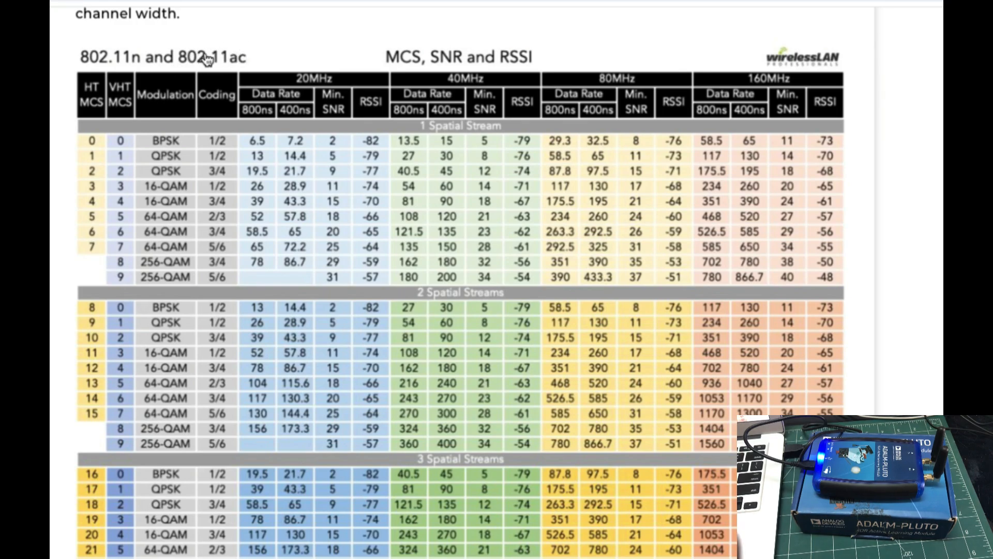
mouse_move(115, 168)
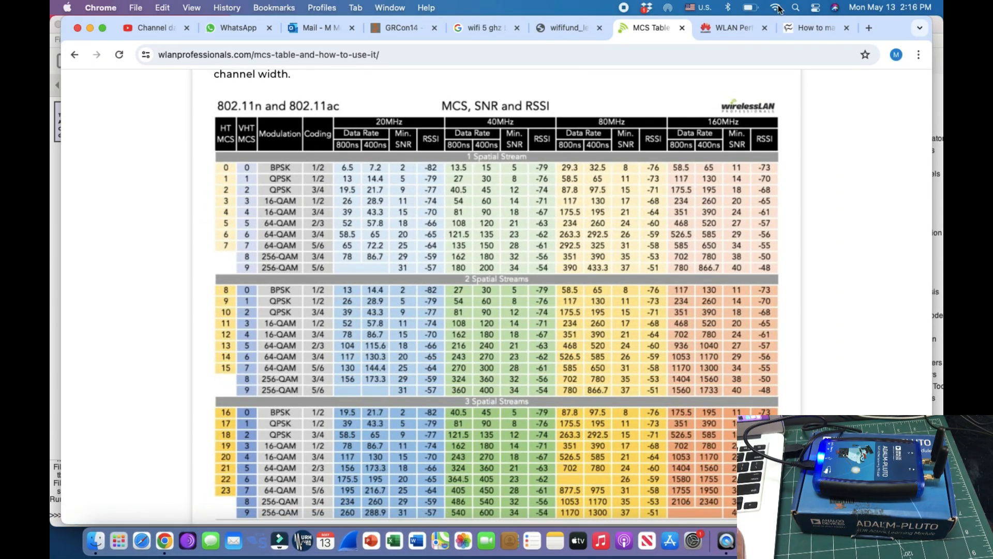
left_click(774, 7)
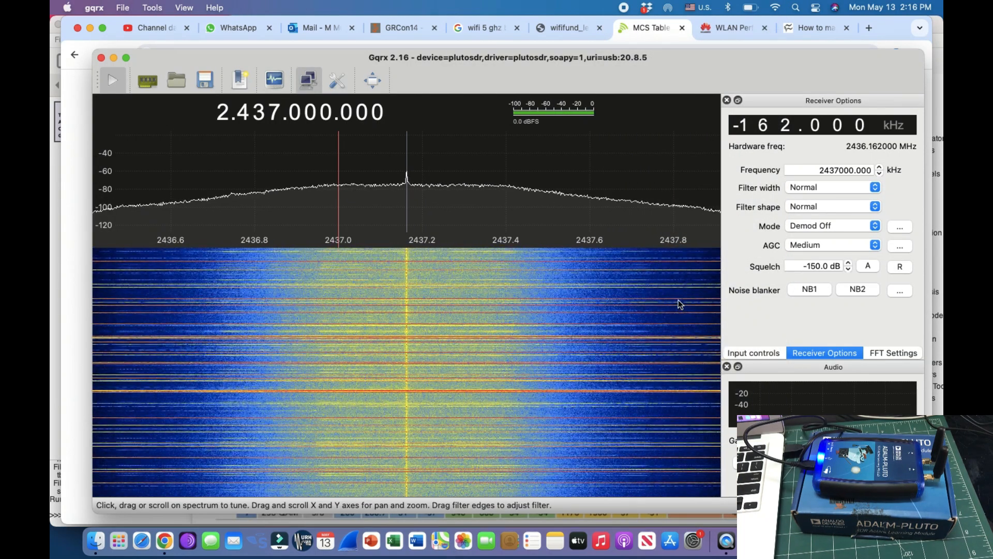
mouse_move(433, 156)
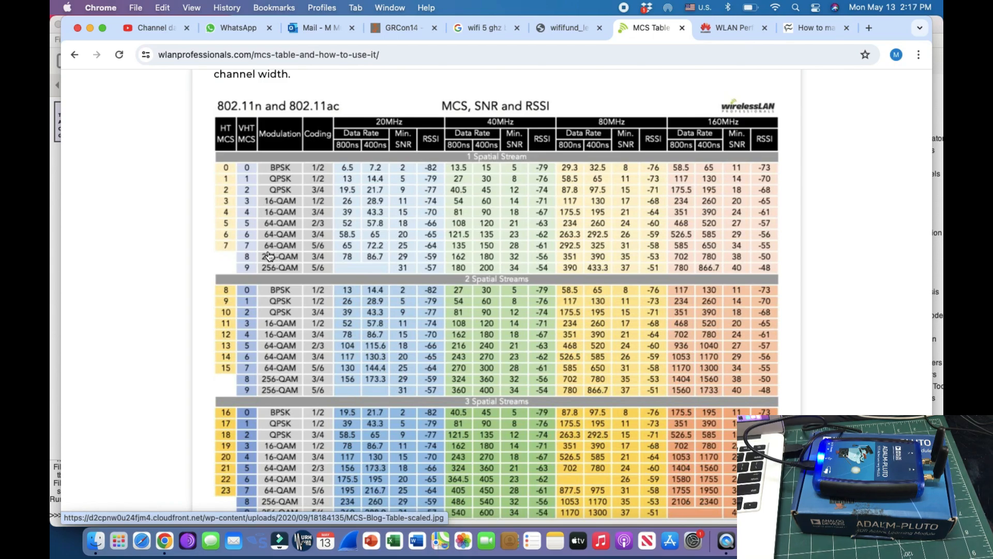
mouse_move(286, 253)
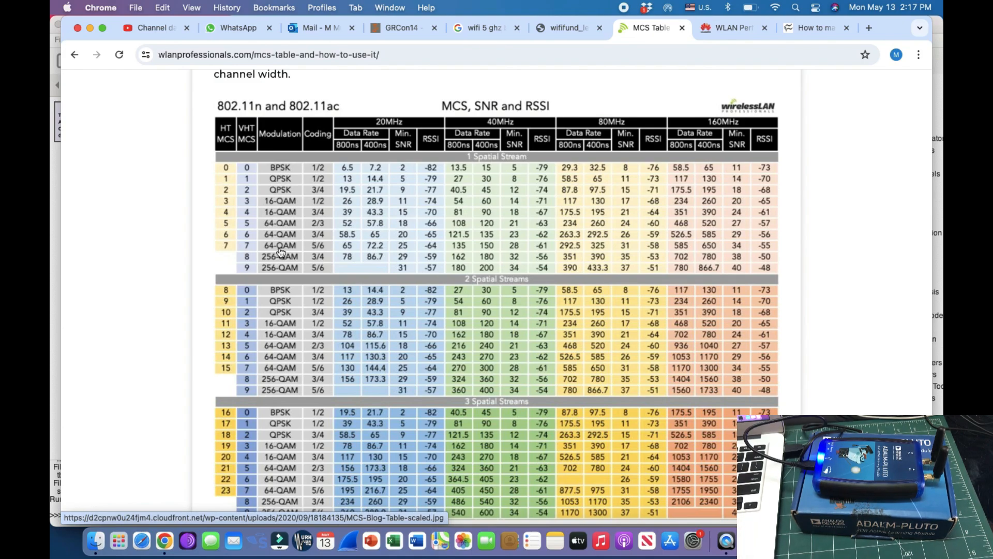
mouse_move(314, 244)
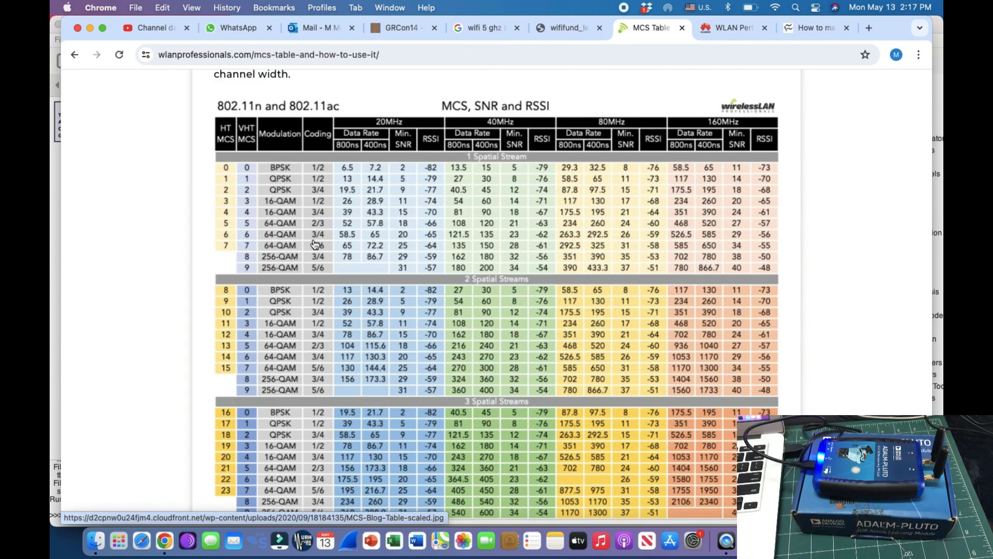
mouse_move(321, 249)
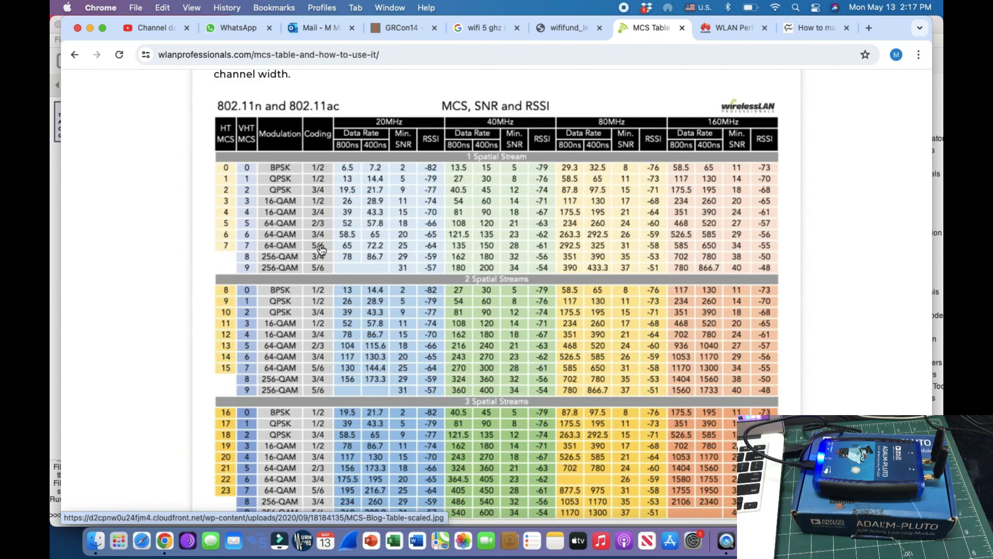
mouse_move(327, 253)
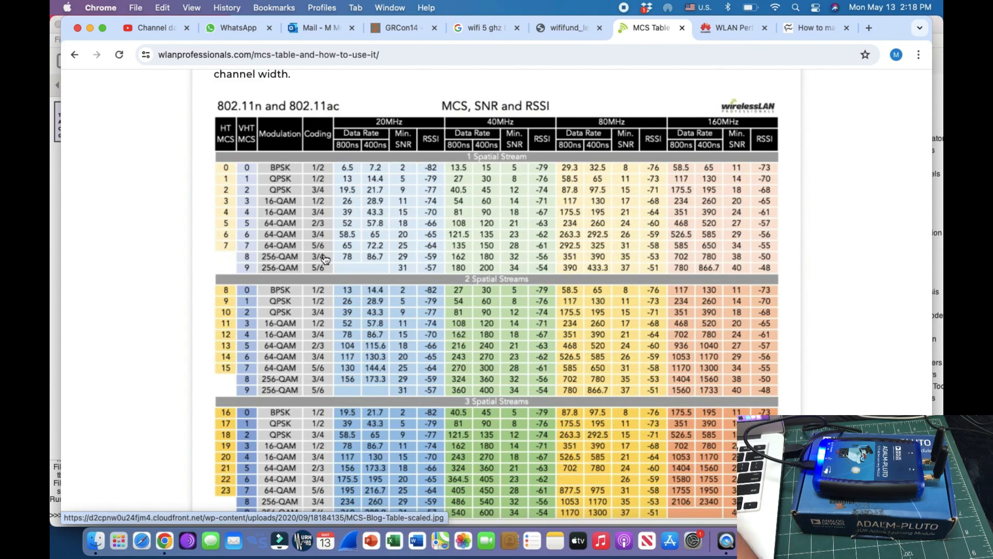
mouse_move(319, 249)
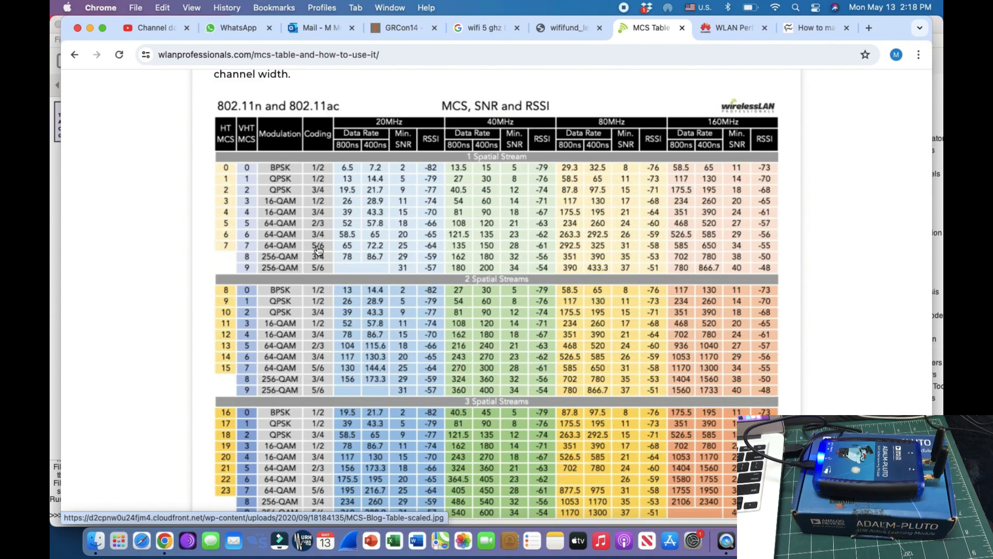
mouse_move(456, 190)
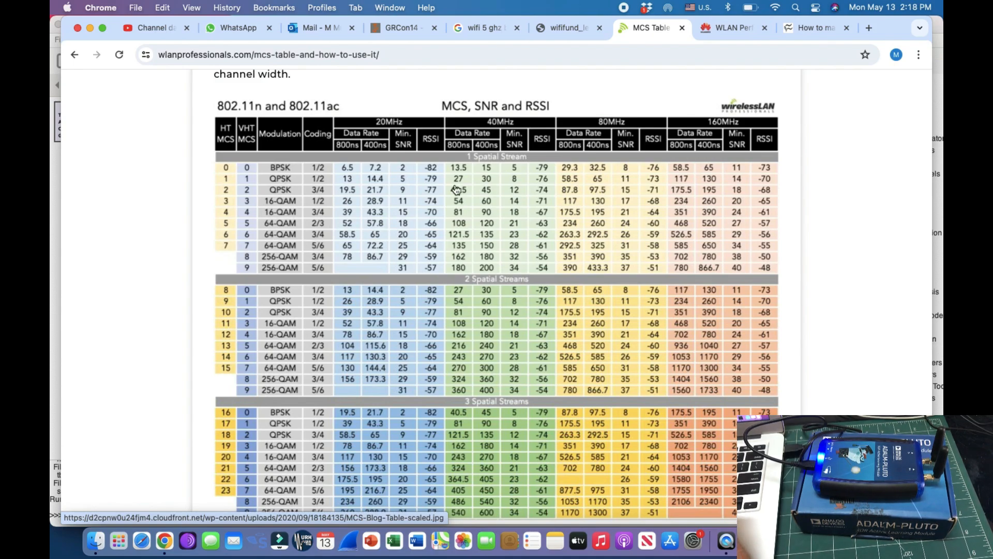
mouse_move(504, 208)
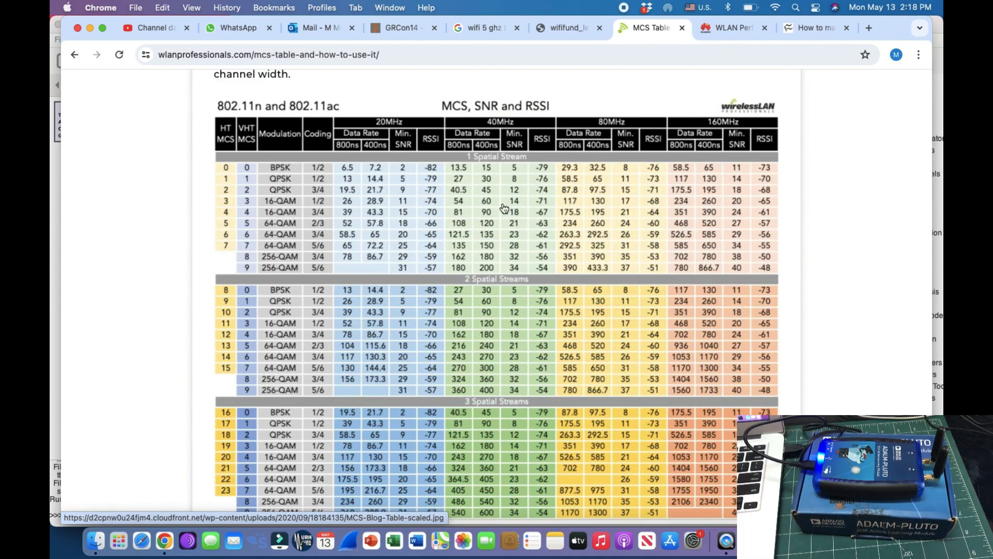
mouse_move(387, 133)
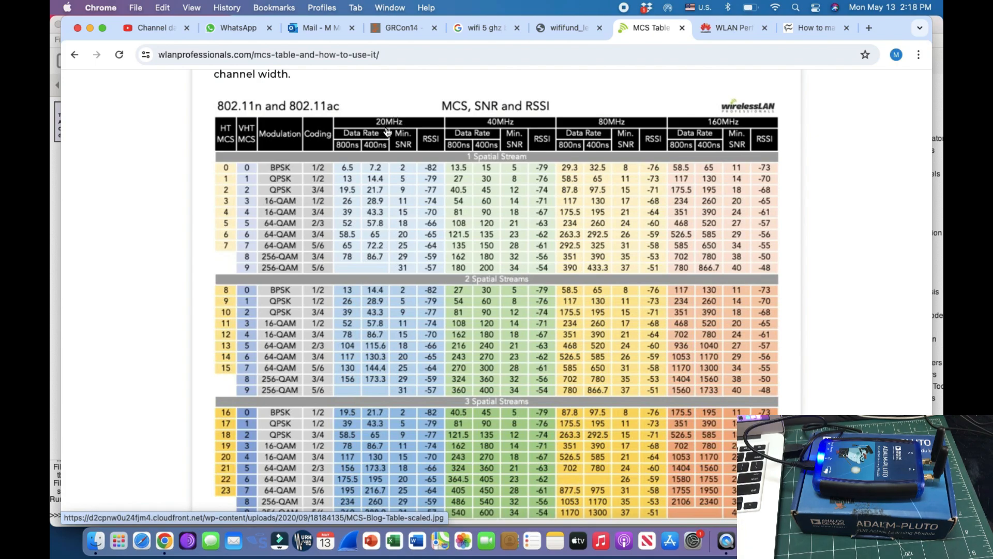
mouse_move(248, 157)
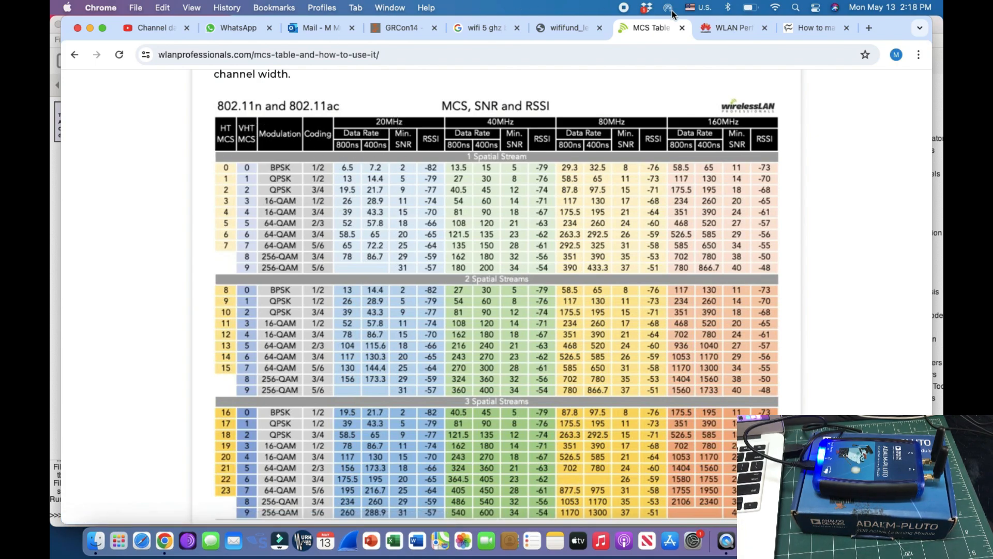
mouse_move(780, 6)
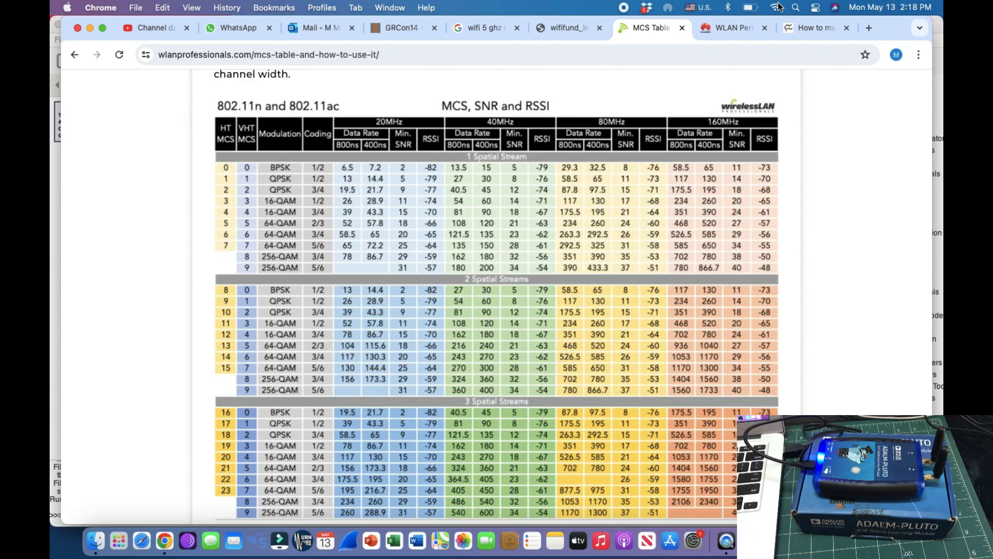
- Open the macOS Wi-Fi menu listing networks, with CatS48c connected
left_click(774, 8)
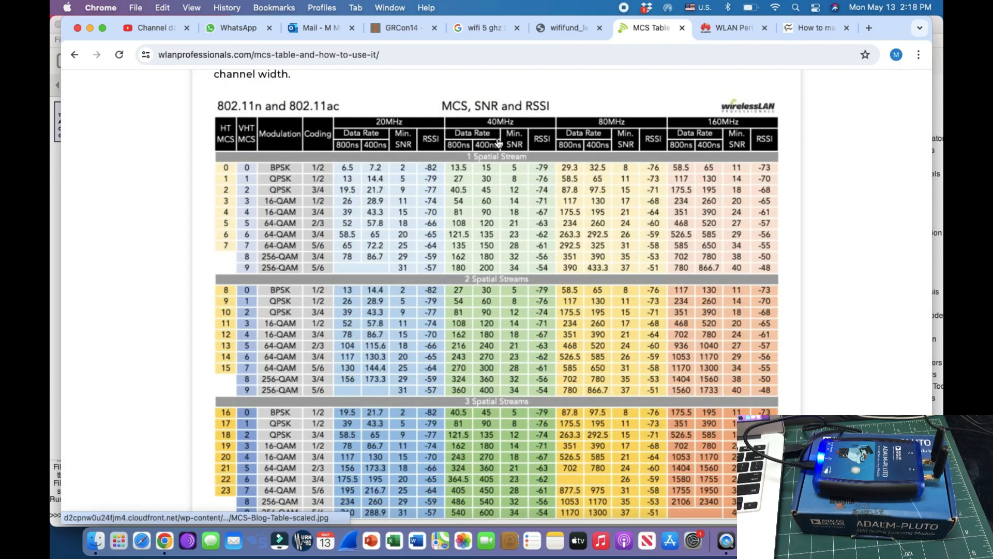
mouse_move(736, 140)
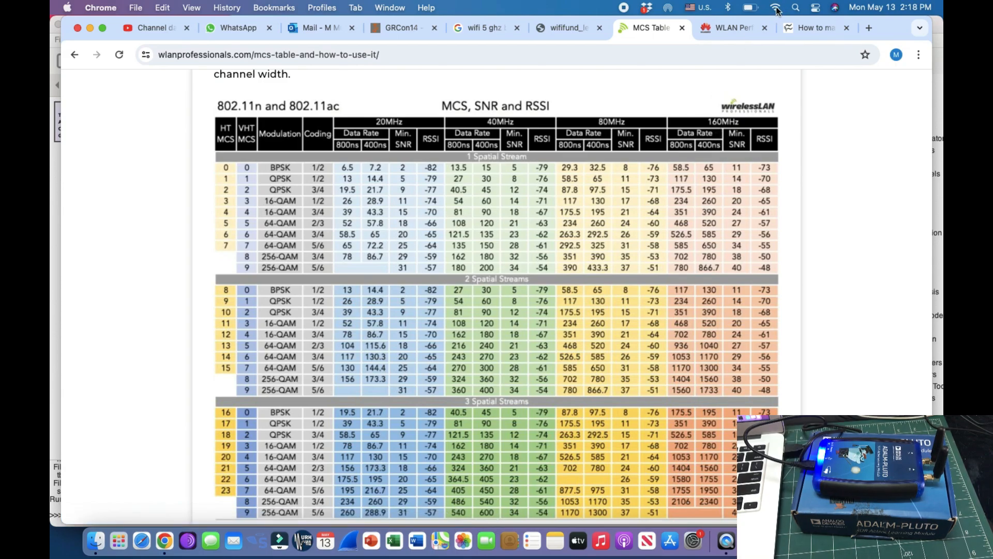
left_click(773, 9)
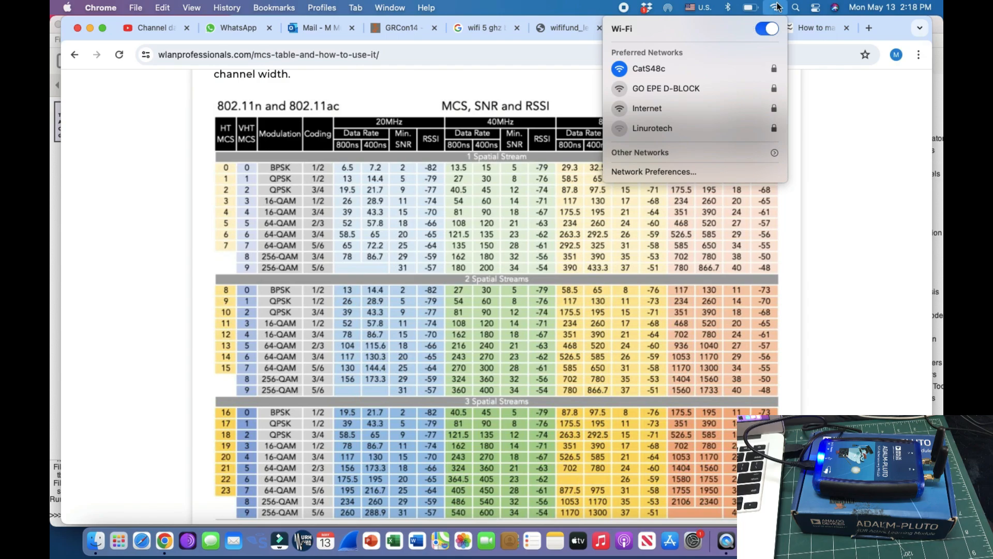
- Show CatS48c details: channel 6, 20 MHz, RSSI -38 dBm, MCS index 7
left_click(656, 69)
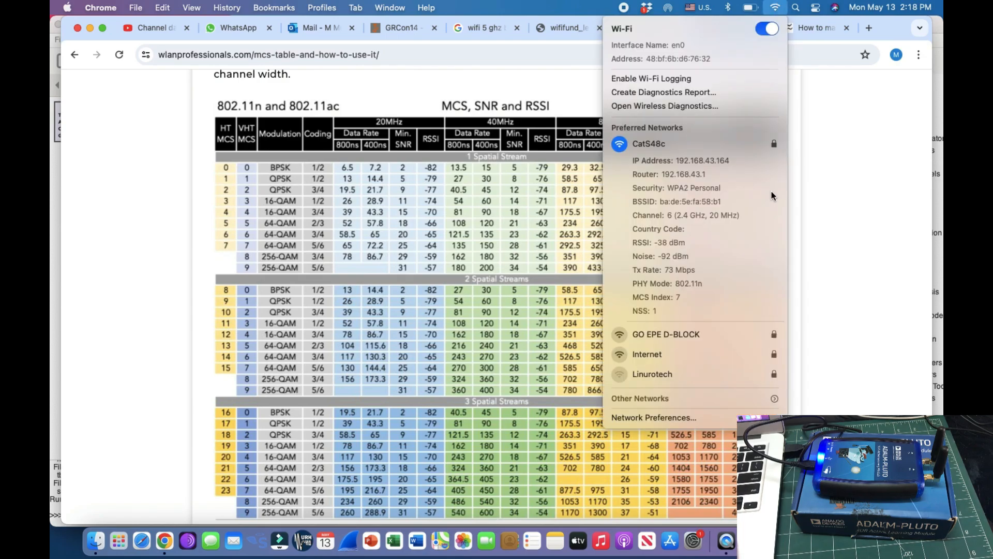
mouse_move(648, 321)
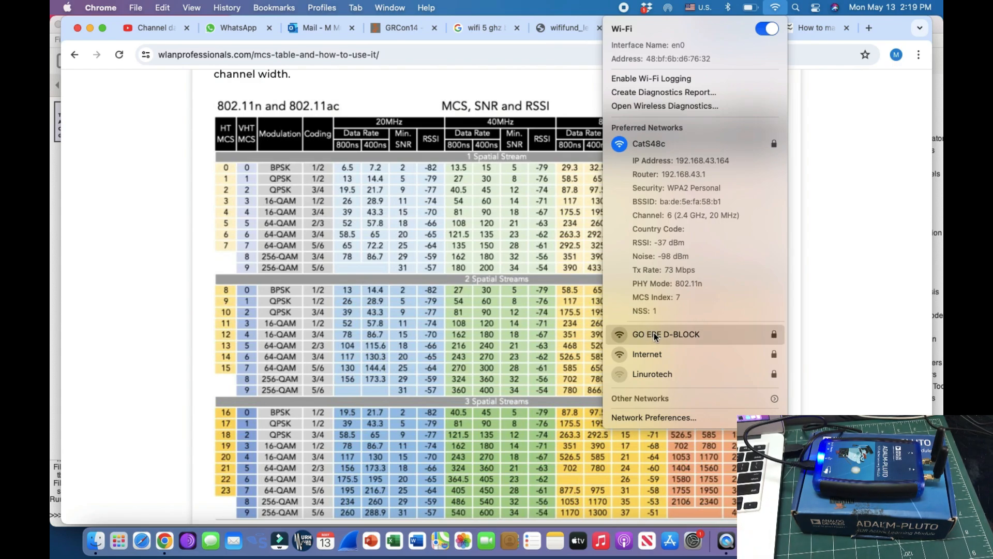
- Join GO EPE D-BLOCK (channel 11, MCS 11, two streams) and return to gqrx
left_click(666, 334)
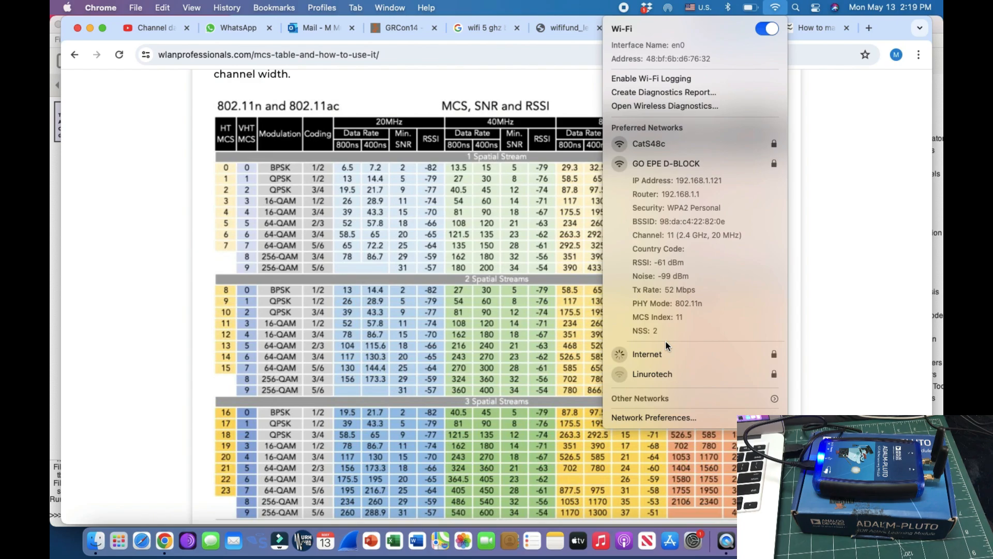
left_click(646, 354)
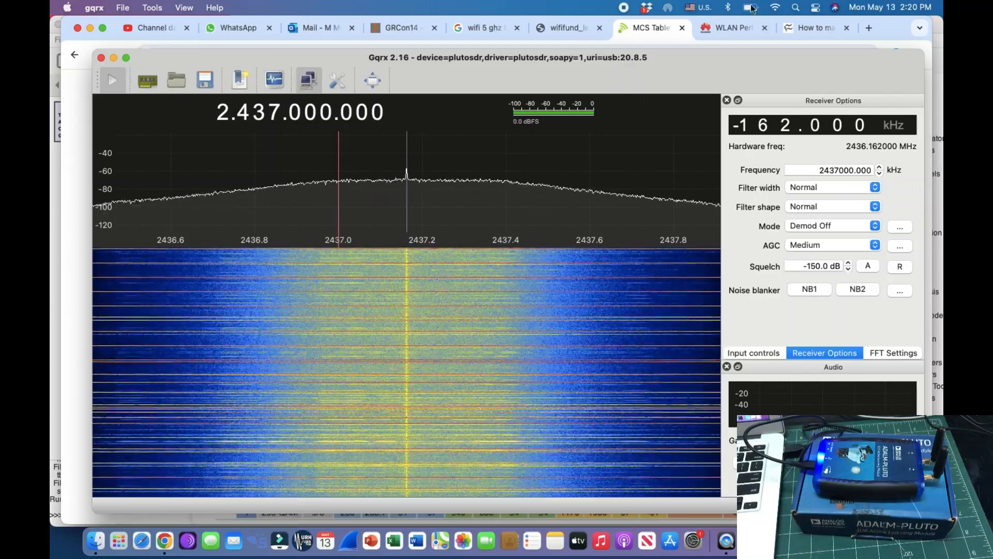
- Check the macOS Wi-Fi network list, then retune gqrx from 2.437 to 2.400.000.000 Hz
left_click(773, 8)
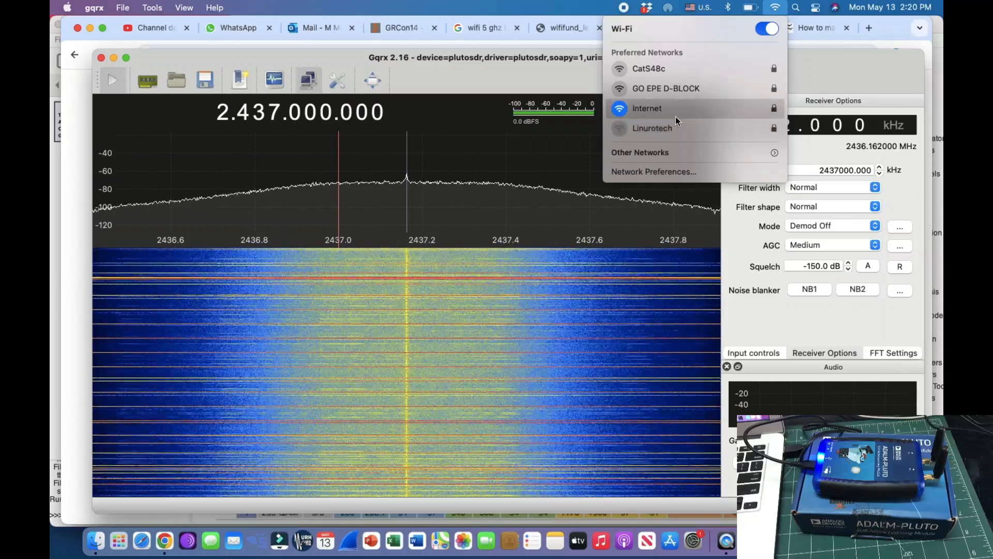
mouse_move(485, 176)
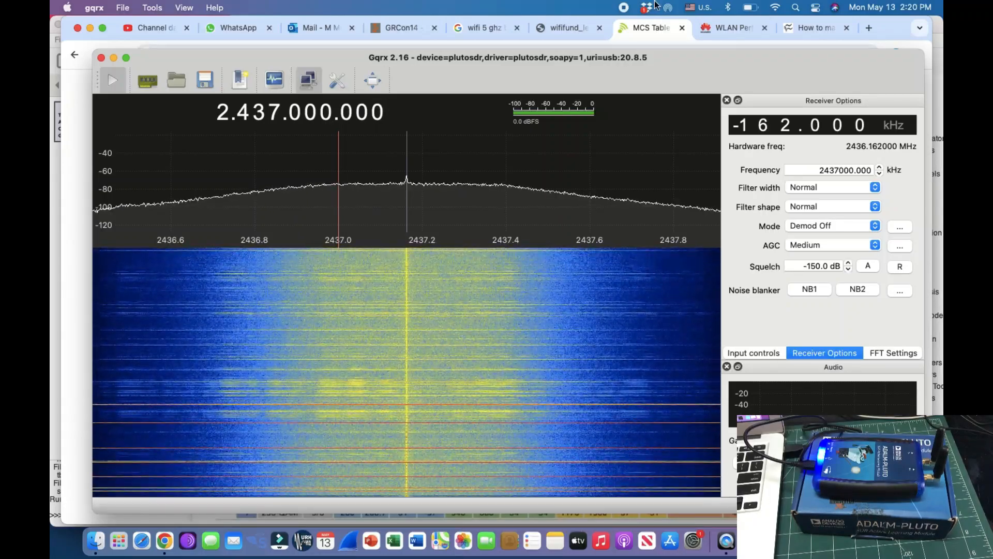
left_click(774, 7)
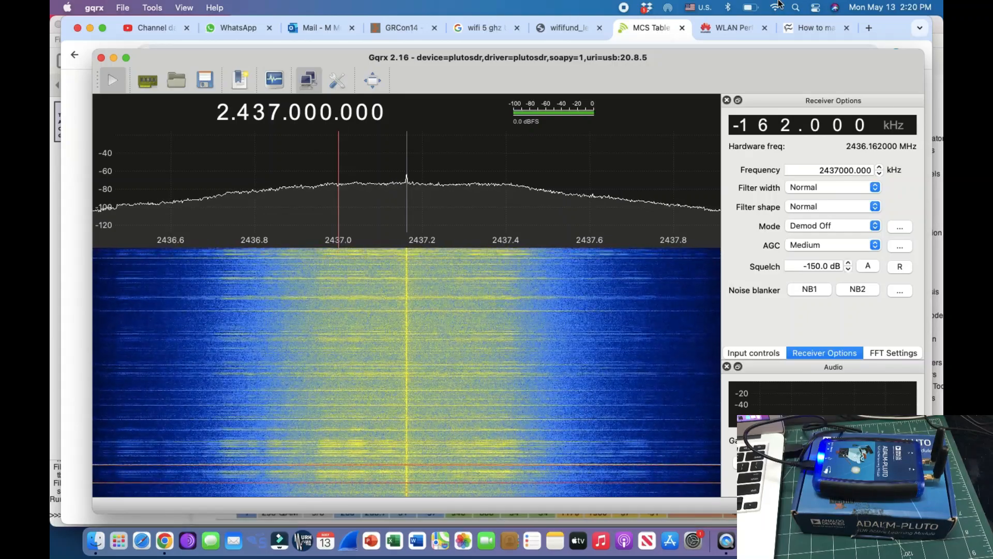
left_click(772, 7)
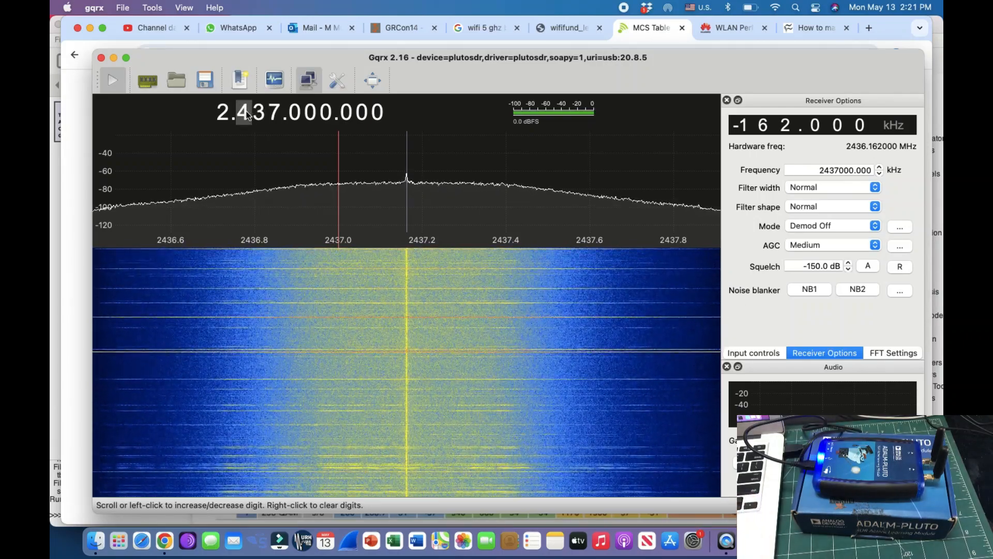
scroll("down", 3)
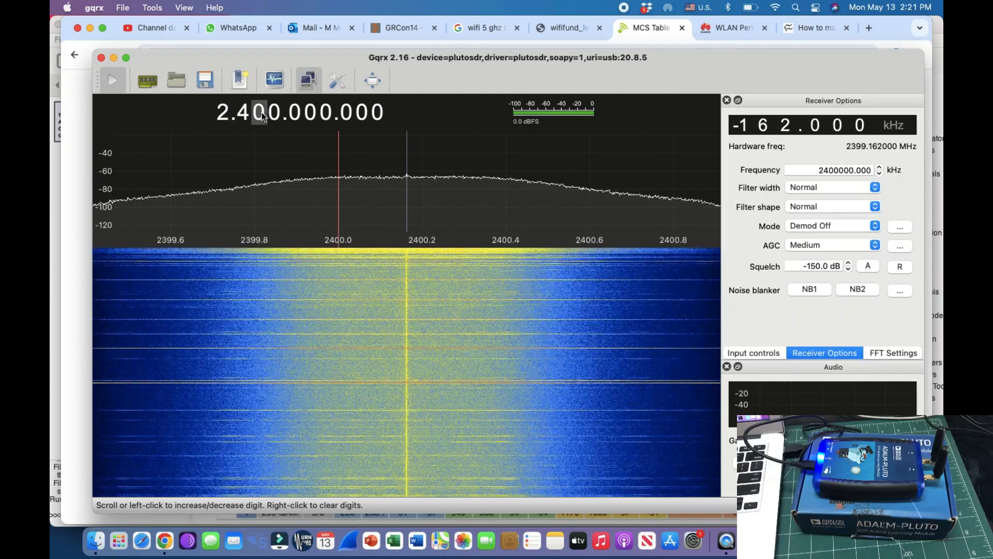